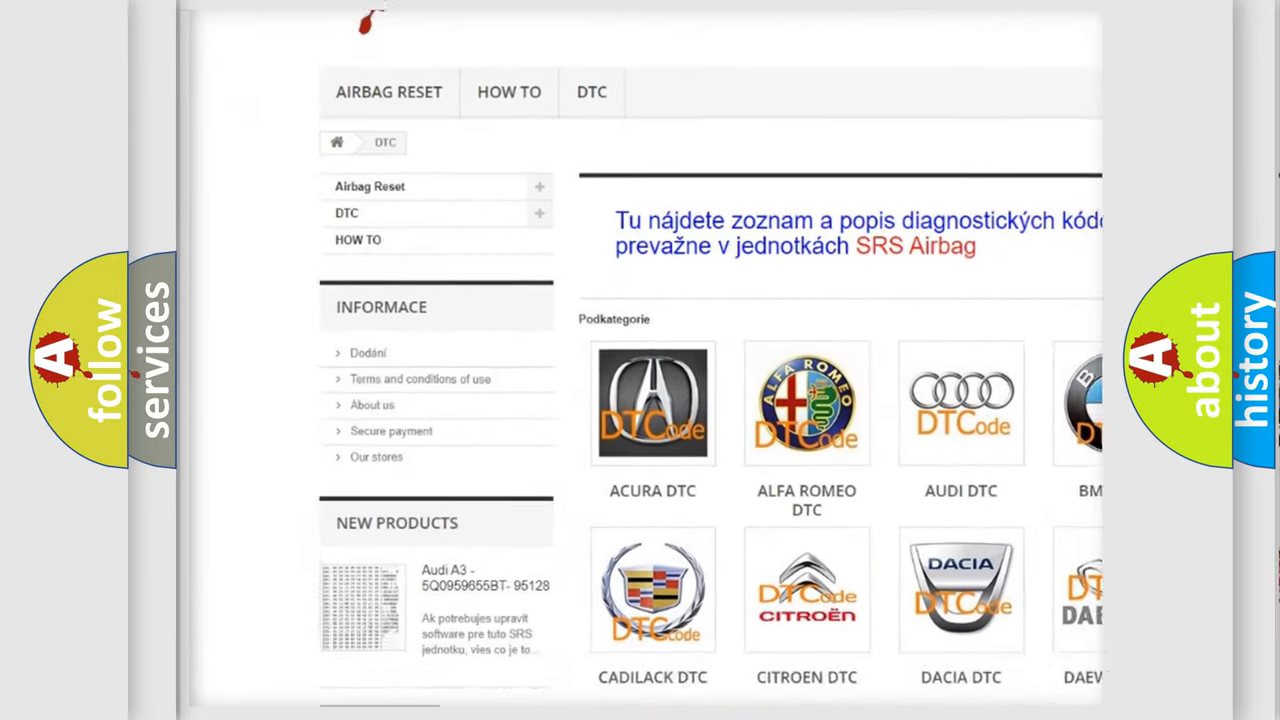
pyautogui.scroll(-3)
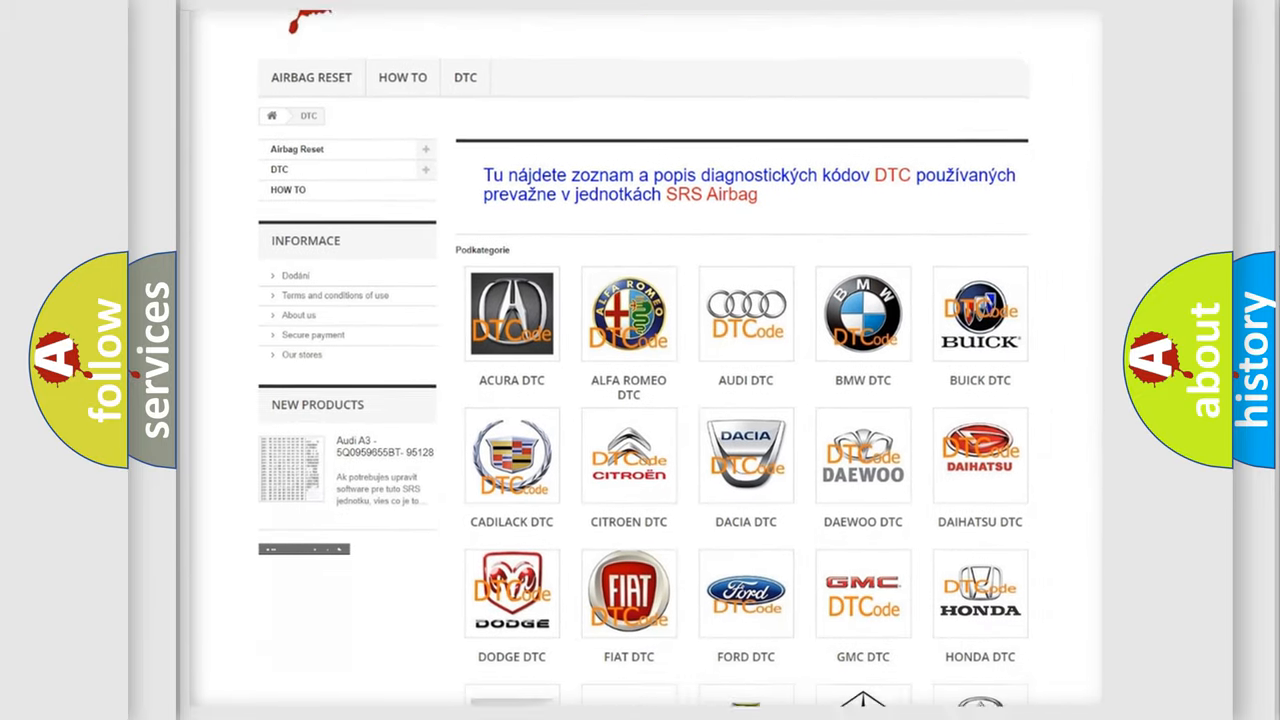
pyautogui.scroll(-3)
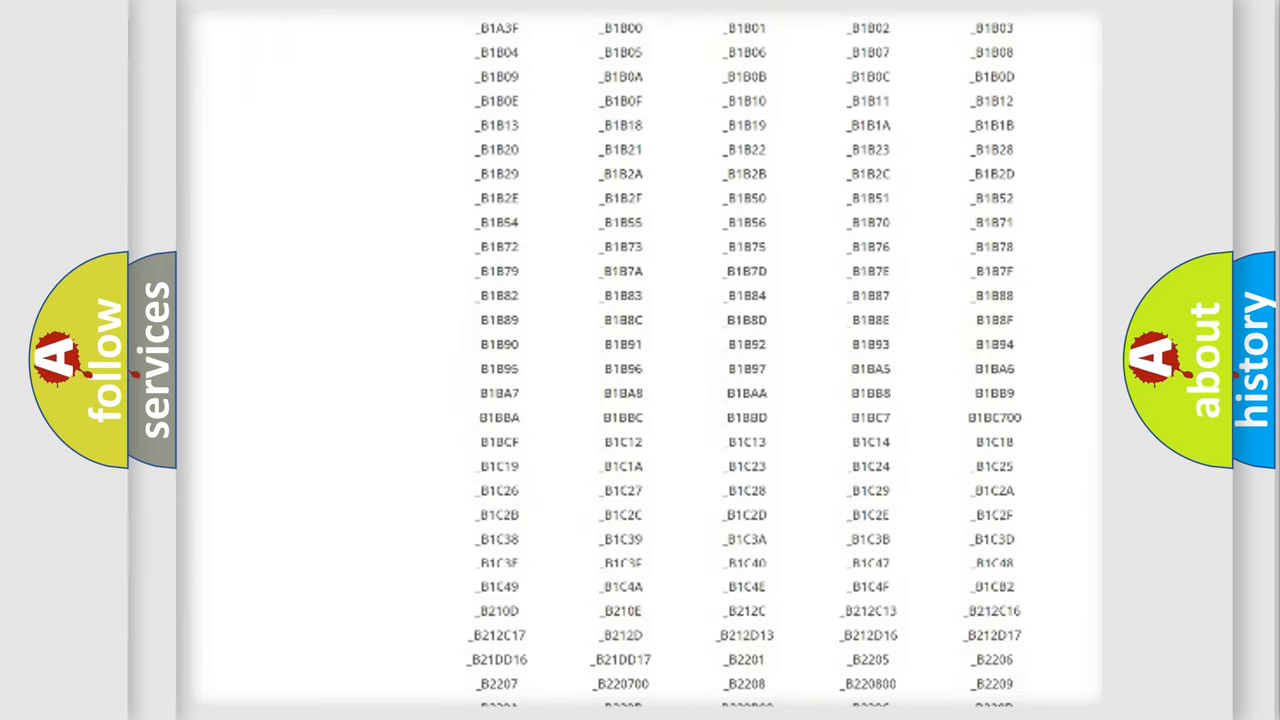
pyautogui.scroll(-3)
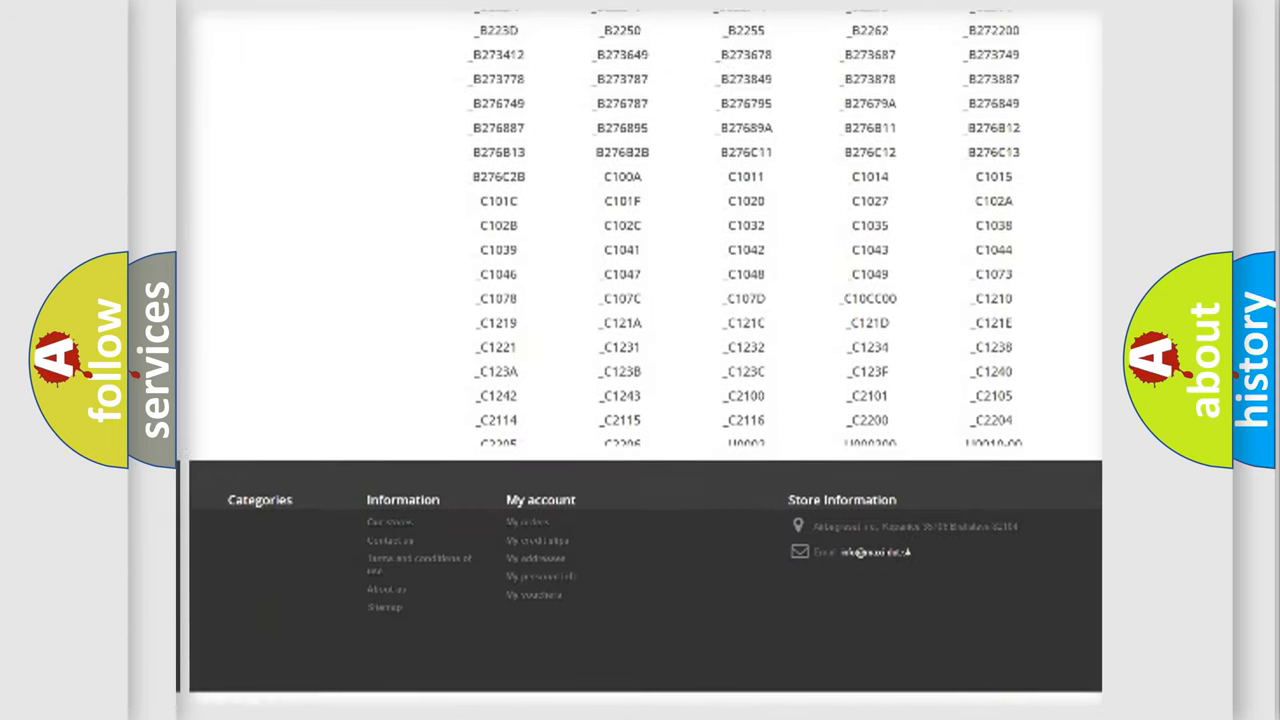
pyautogui.scroll(3)
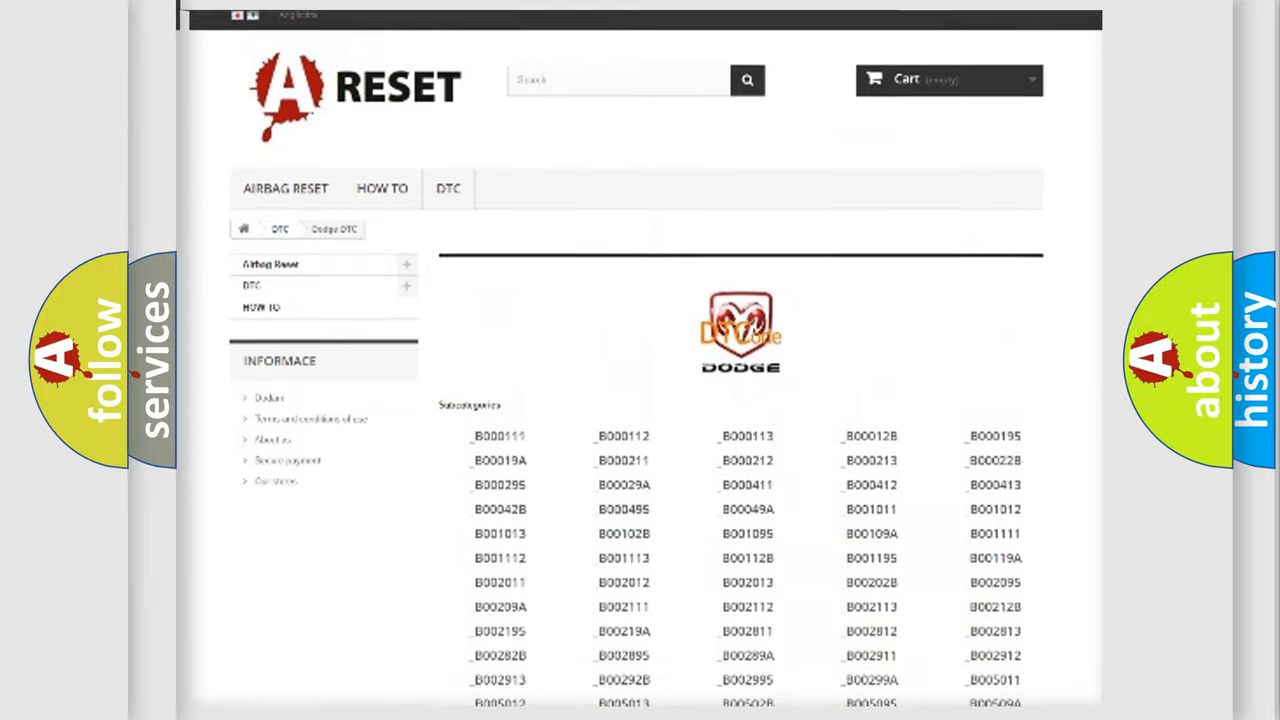